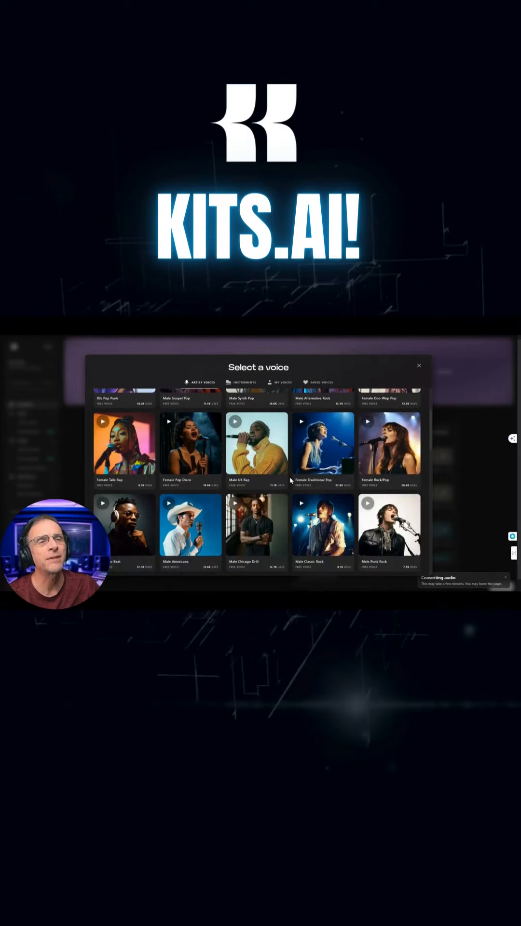
# Step: Scroll the voice results and switch to the AI mastering page under Tools
pyautogui.scroll(-3)
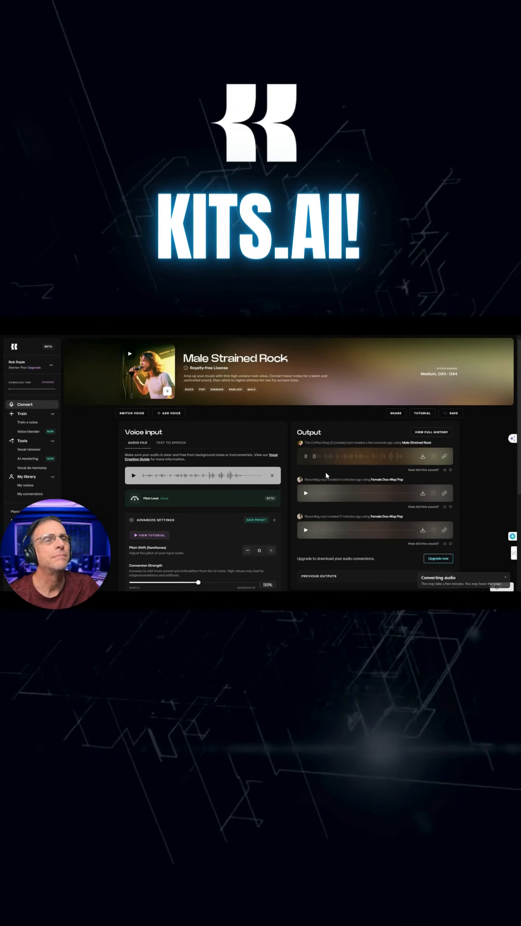
pyautogui.click(28, 459)
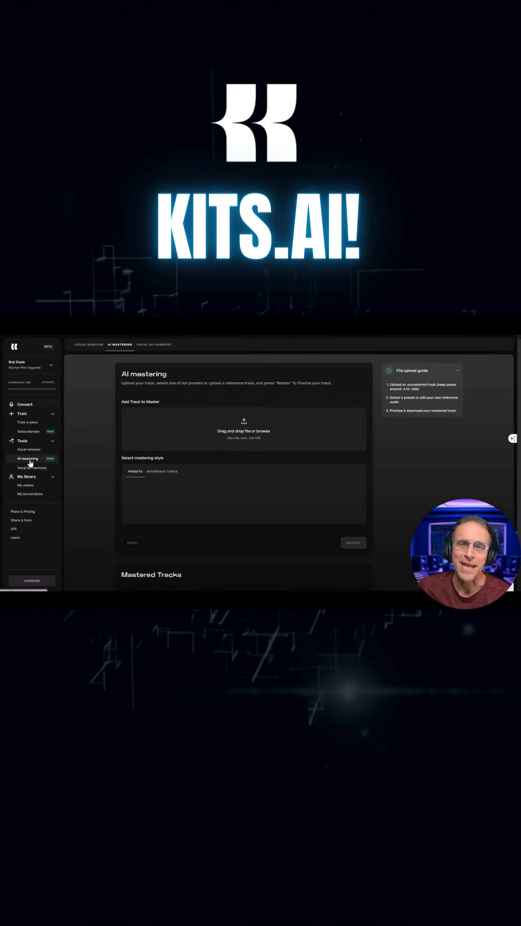